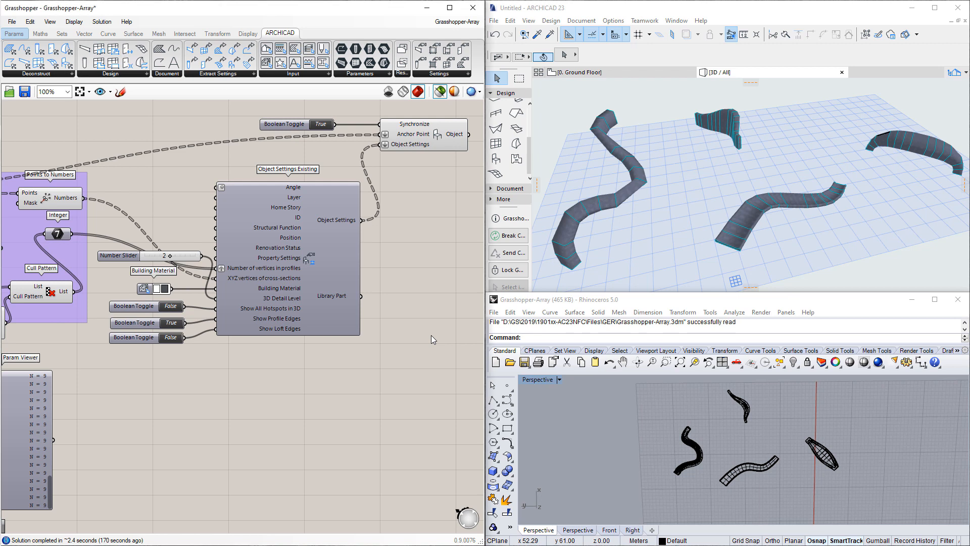
- Scroll the Grasshopper canvas to reach the Path Points slider
scroll(down, 3)
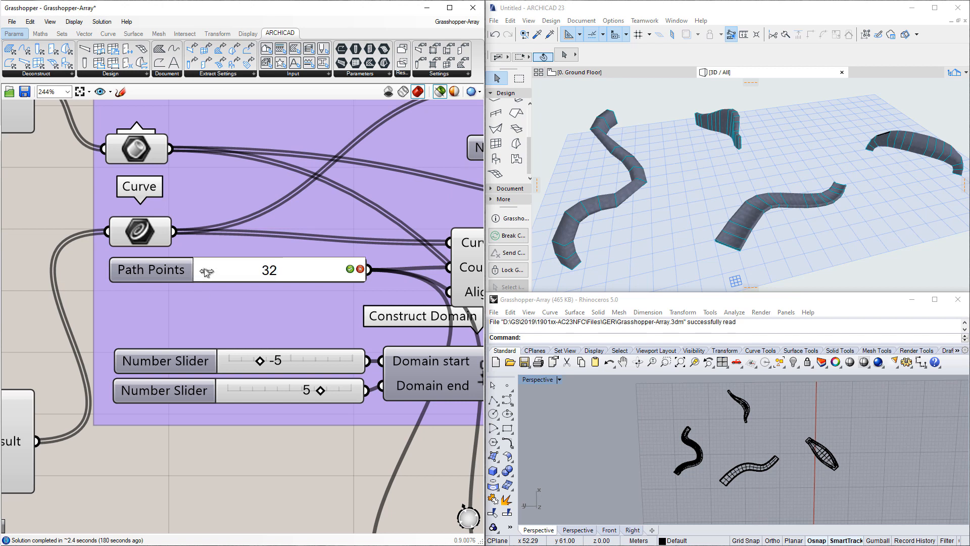
mouse_move(206, 272)
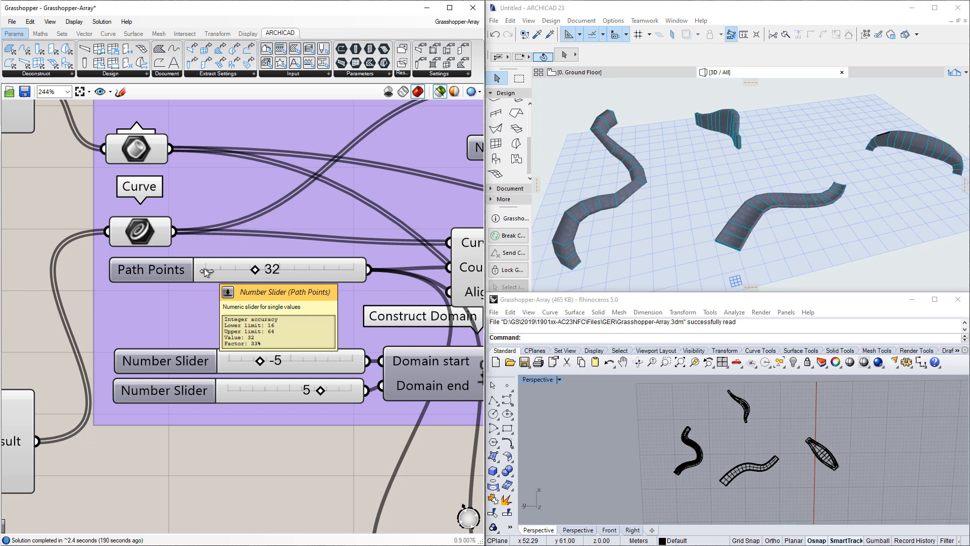
mouse_move(208, 303)
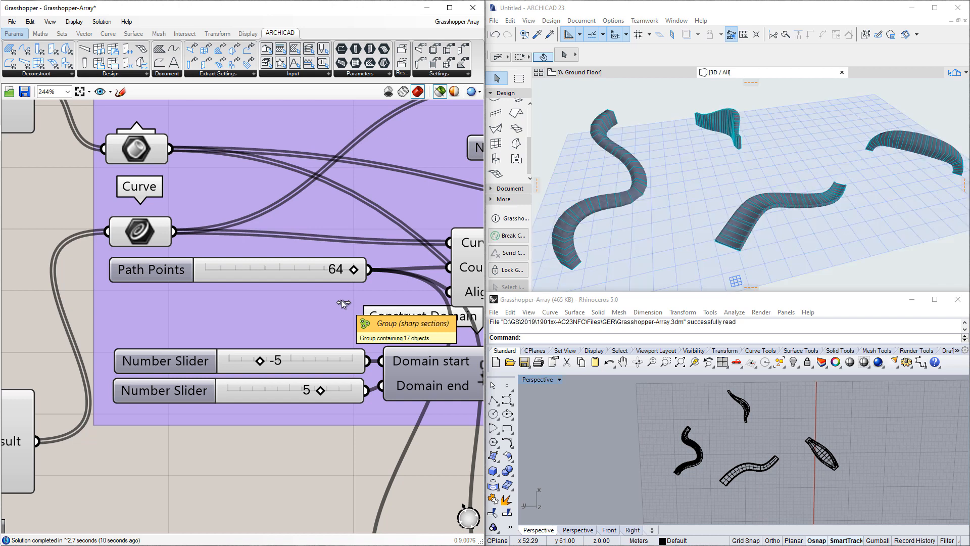
mouse_move(119, 231)
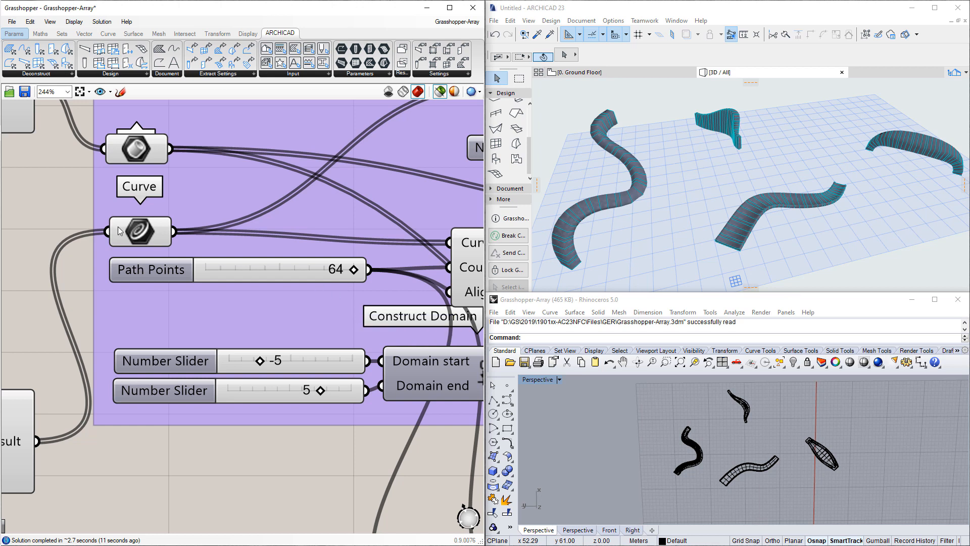
- Enable loft edges, disable profile edges, and set the material to Steel - Structural
scroll(down, 3)
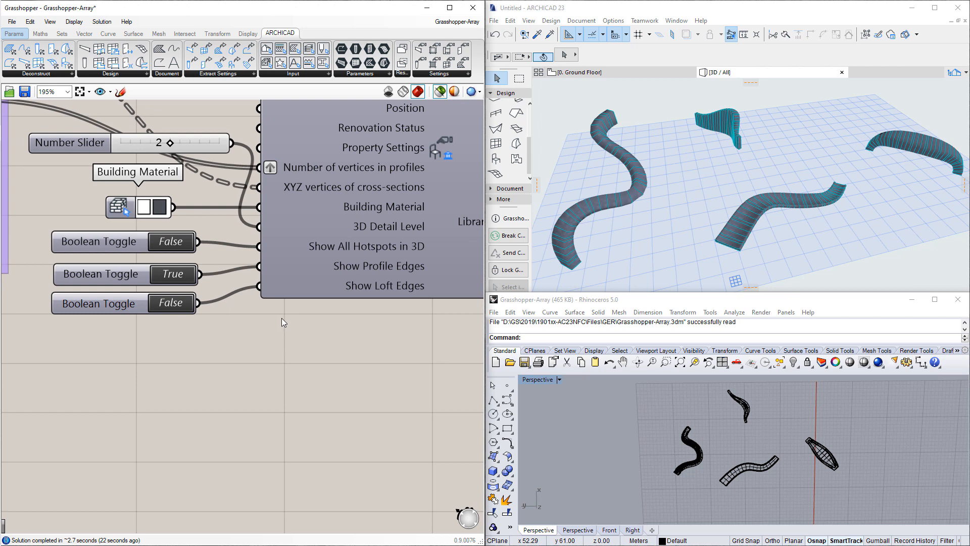
click(171, 303)
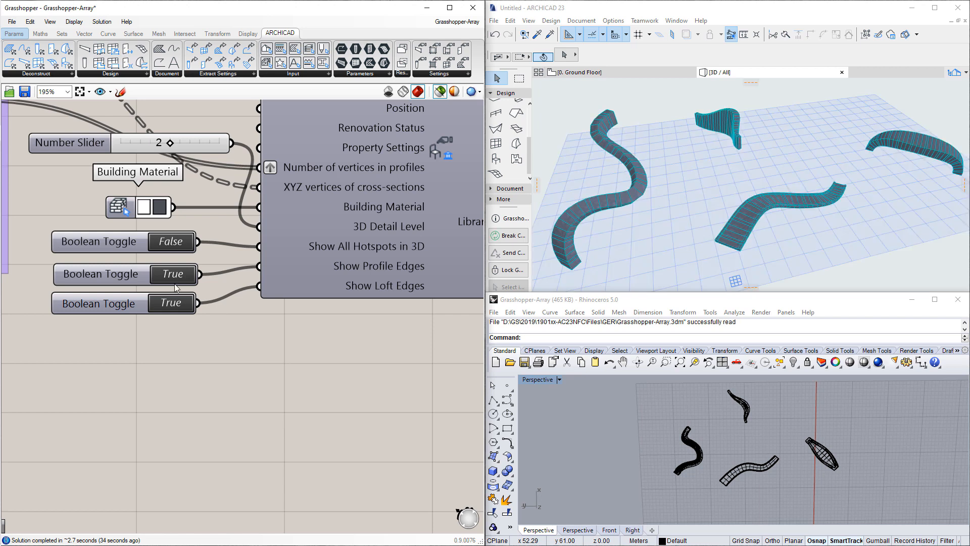
click(173, 273)
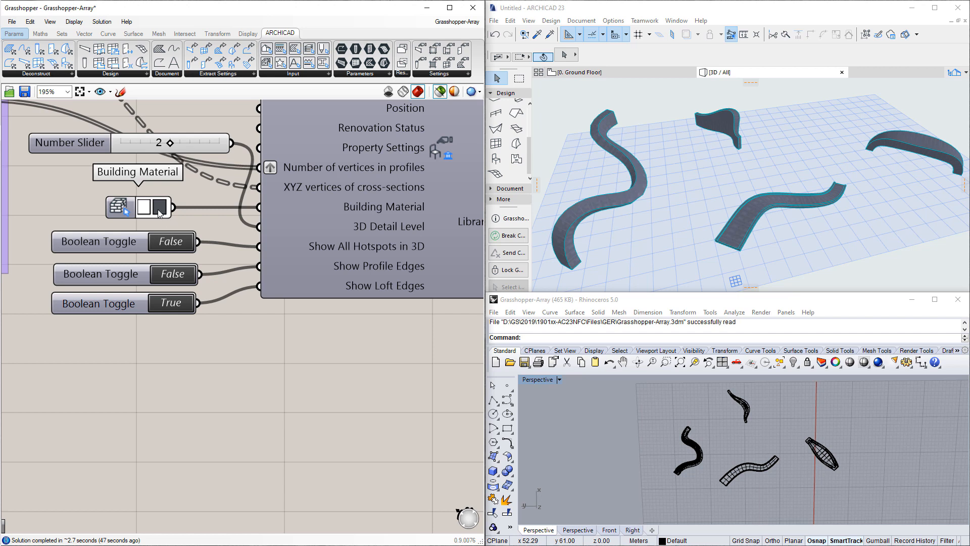
click(120, 207)
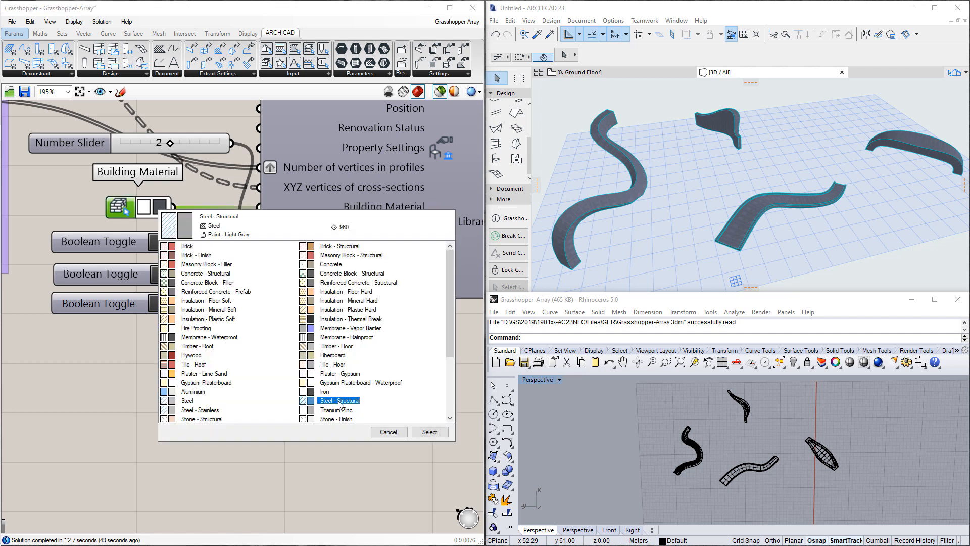
click(429, 431)
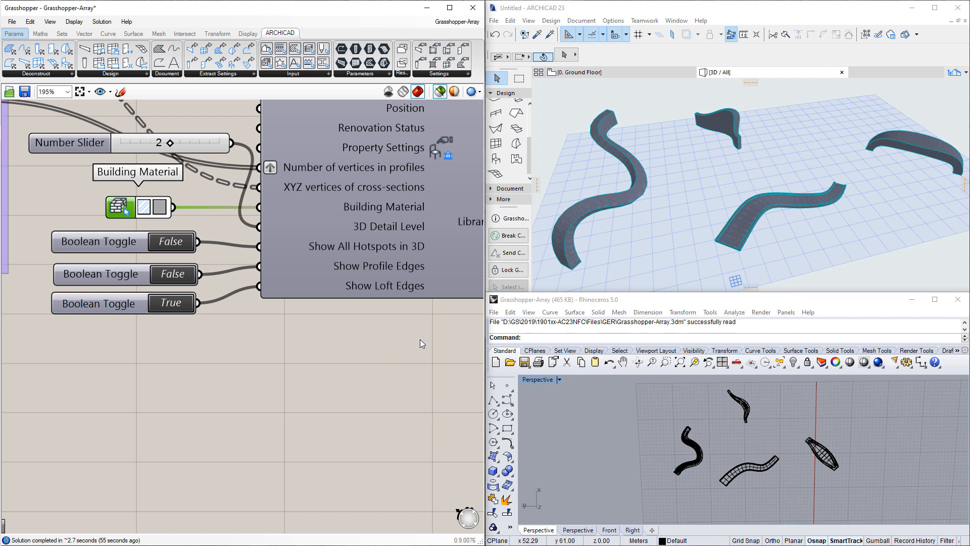